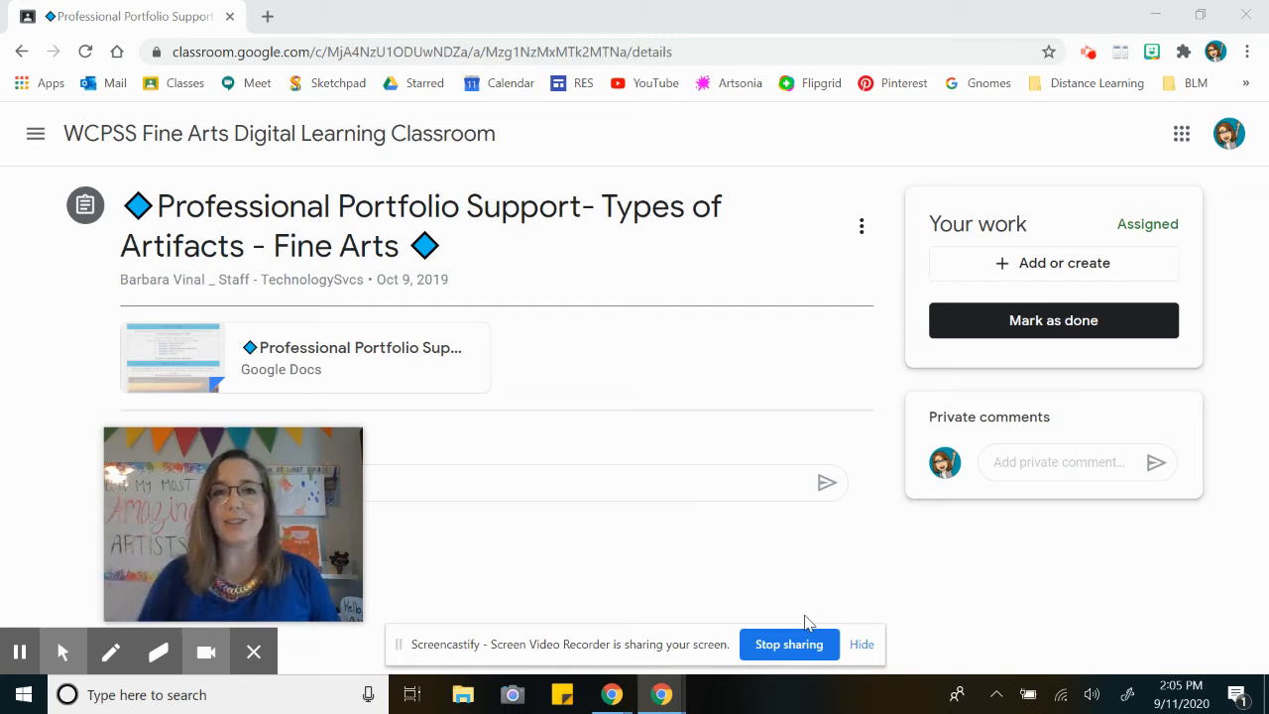
mouse_move(654, 585)
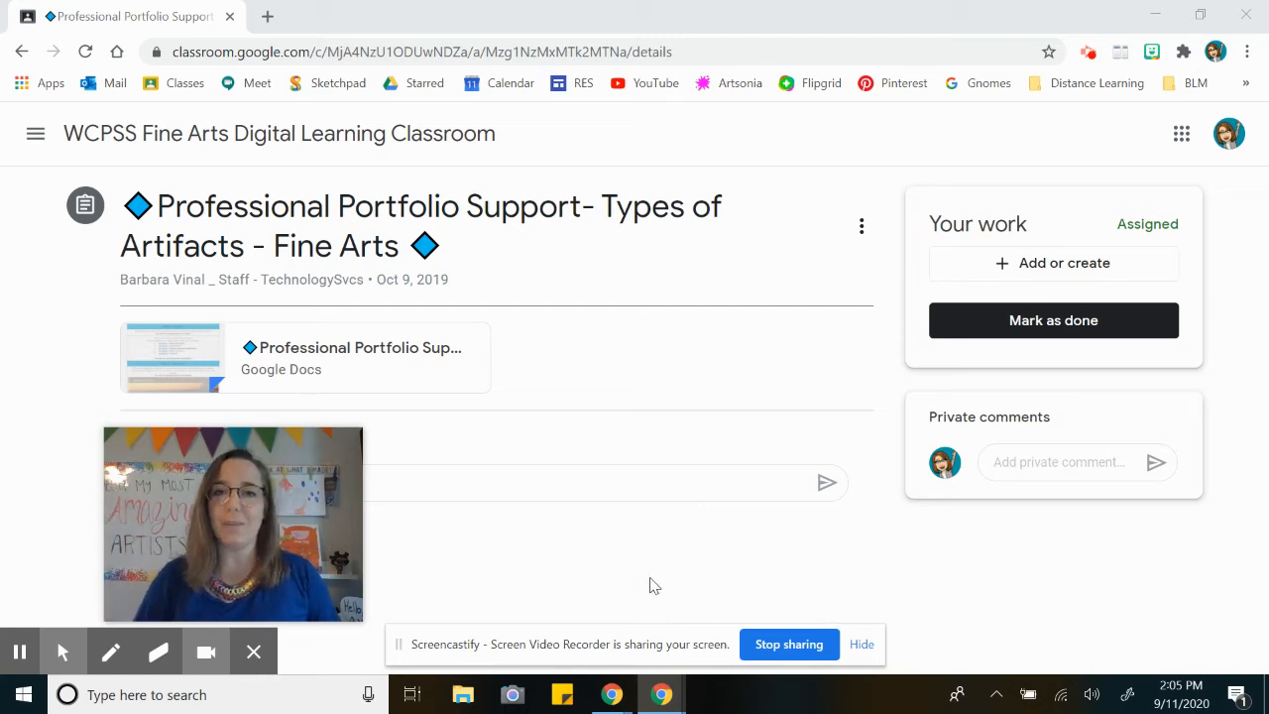
mouse_move(928, 313)
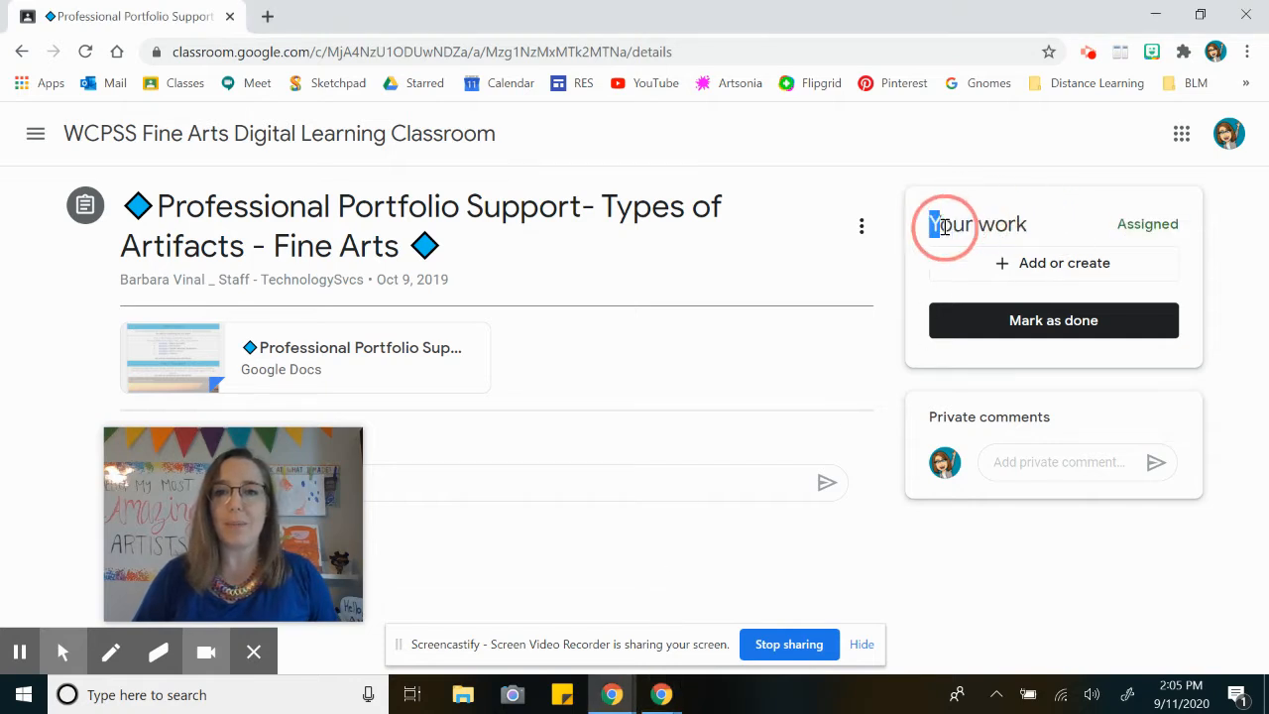
Bring up the Add or create choices in the Your work panel.
drag(932, 222, 1146, 222)
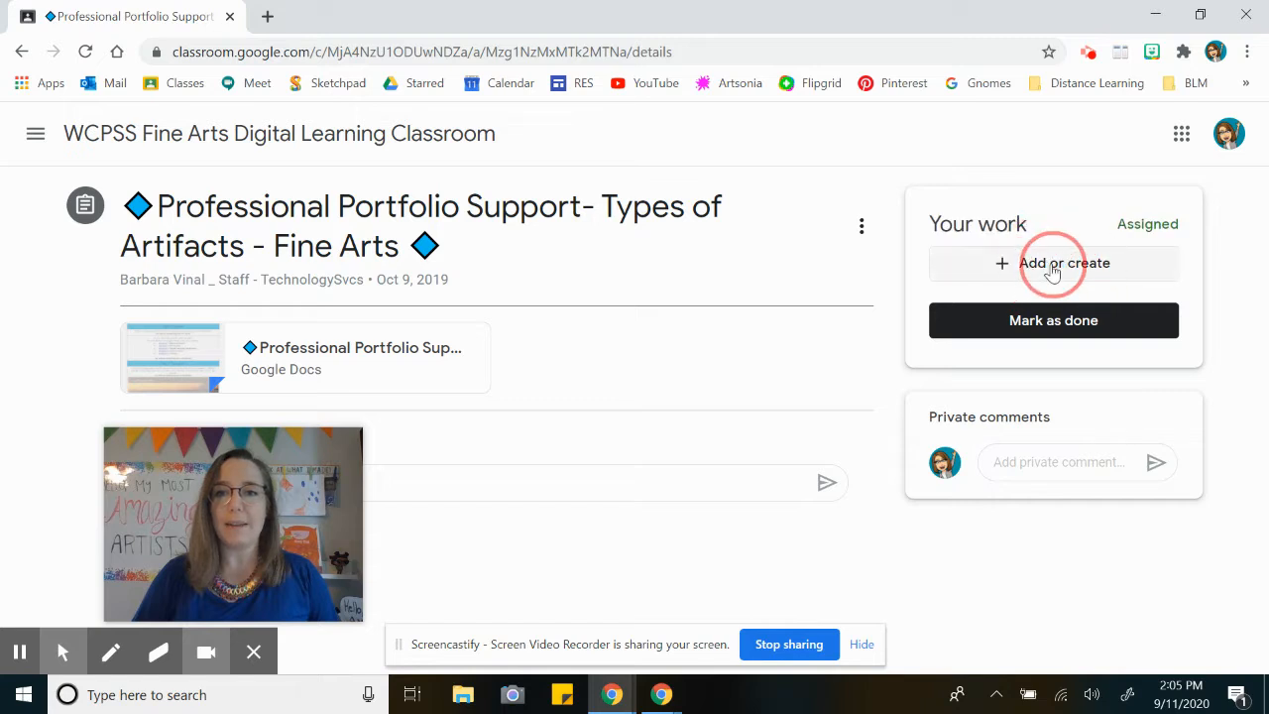
click(1053, 262)
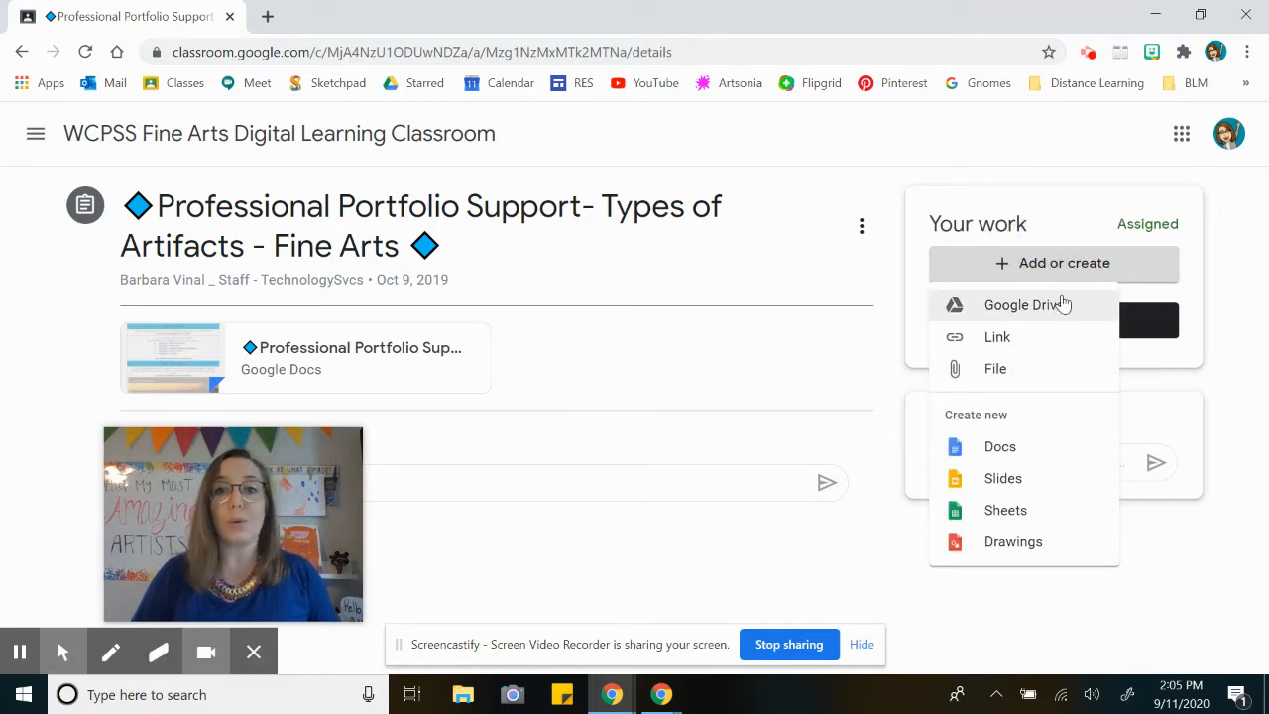
Browse Google Drive files matching 'art', then clear the search.
click(1026, 306)
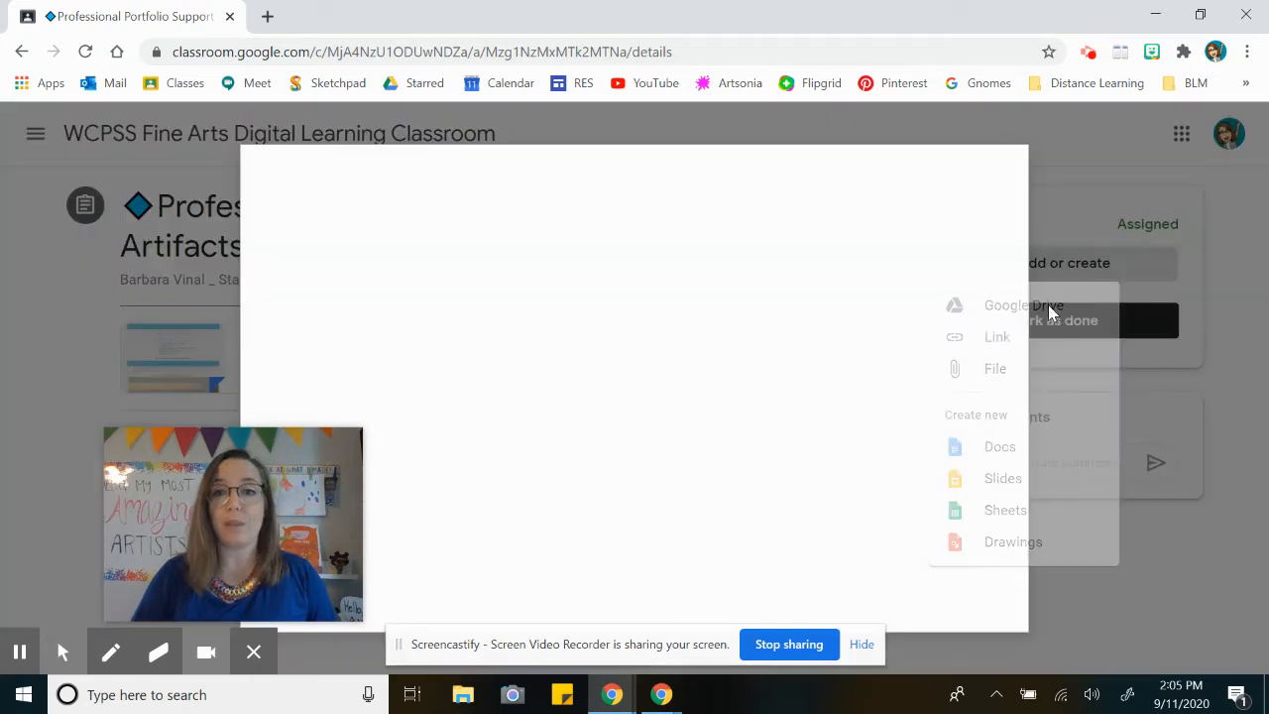
click(1023, 305)
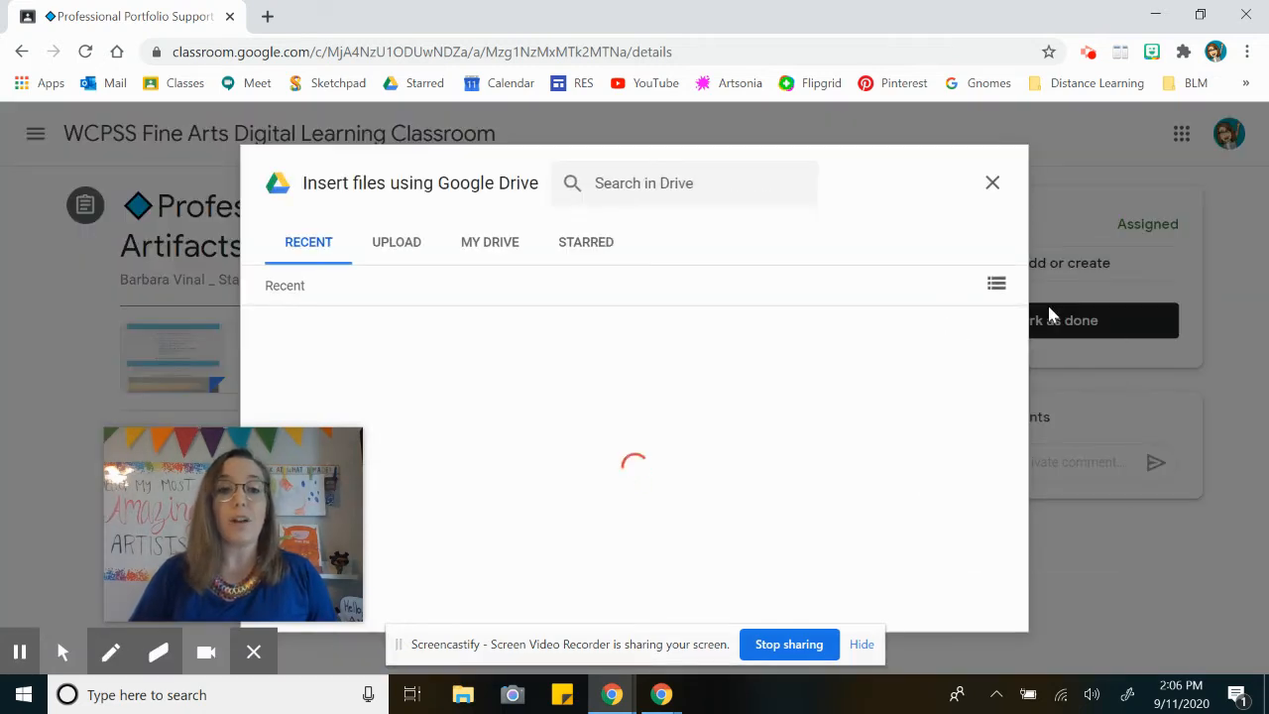
click(684, 183)
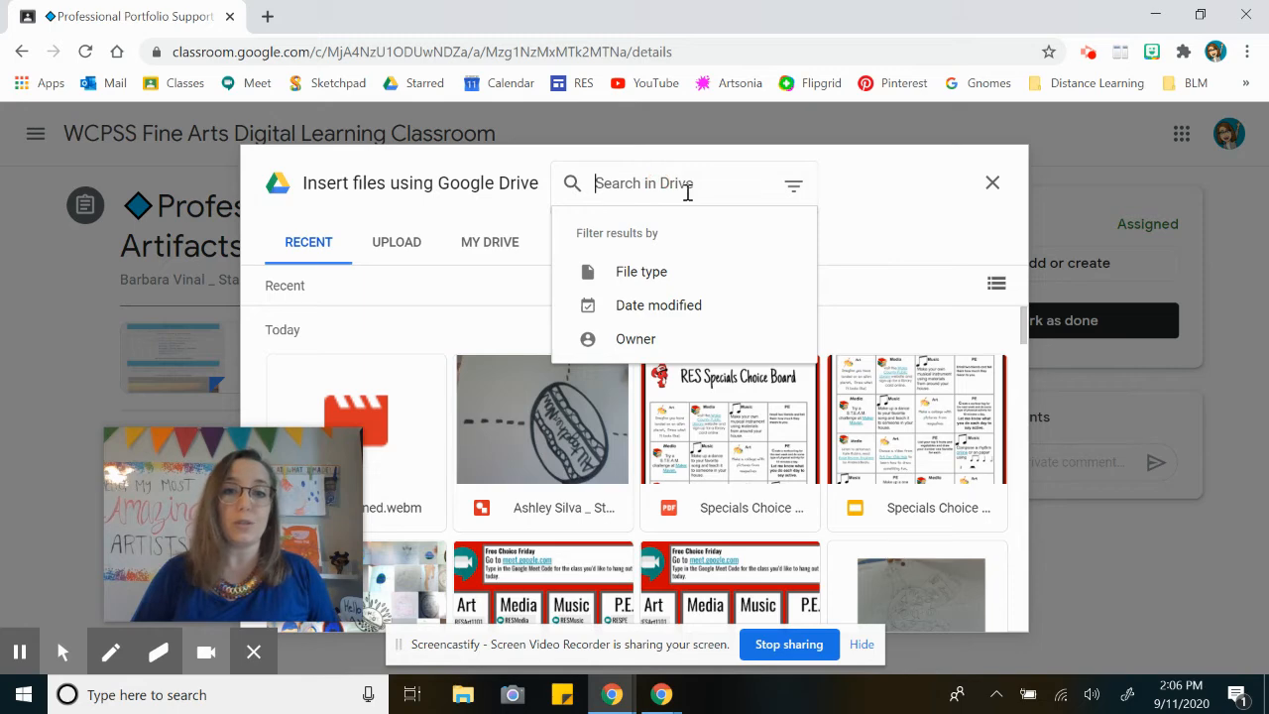
mouse_move(412, 193)
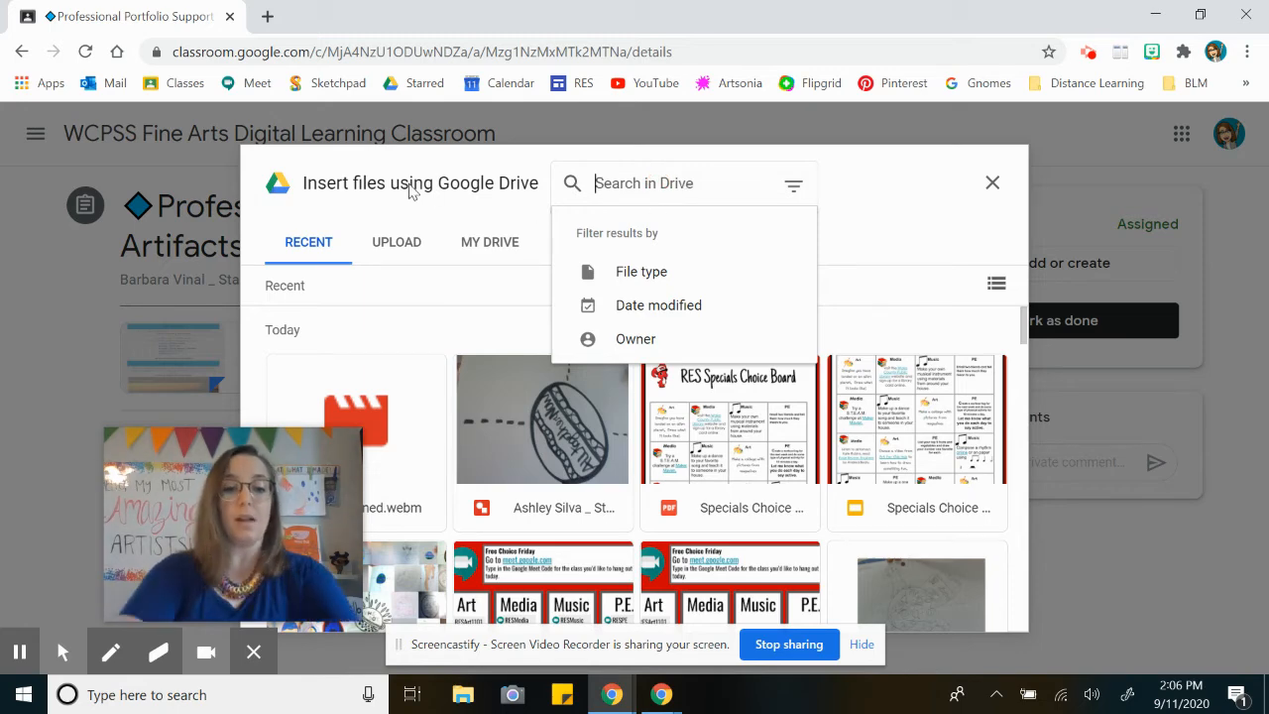
text(art)
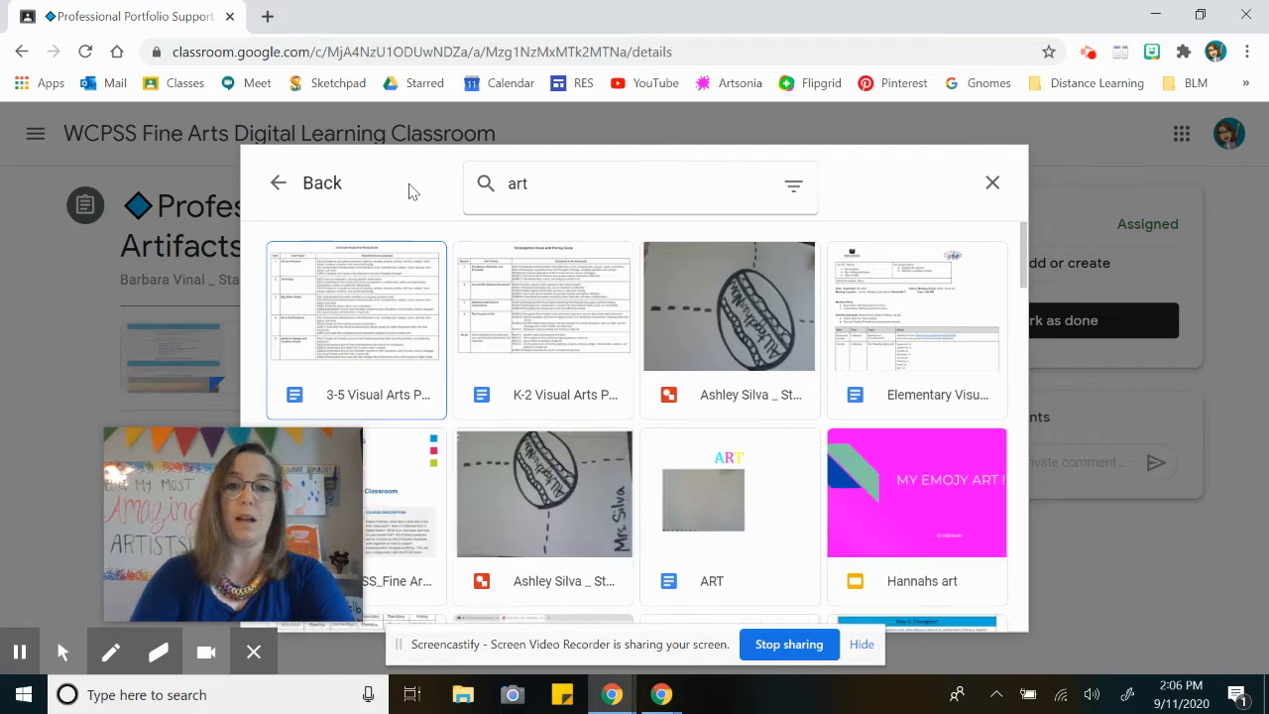
scroll(down, 3)
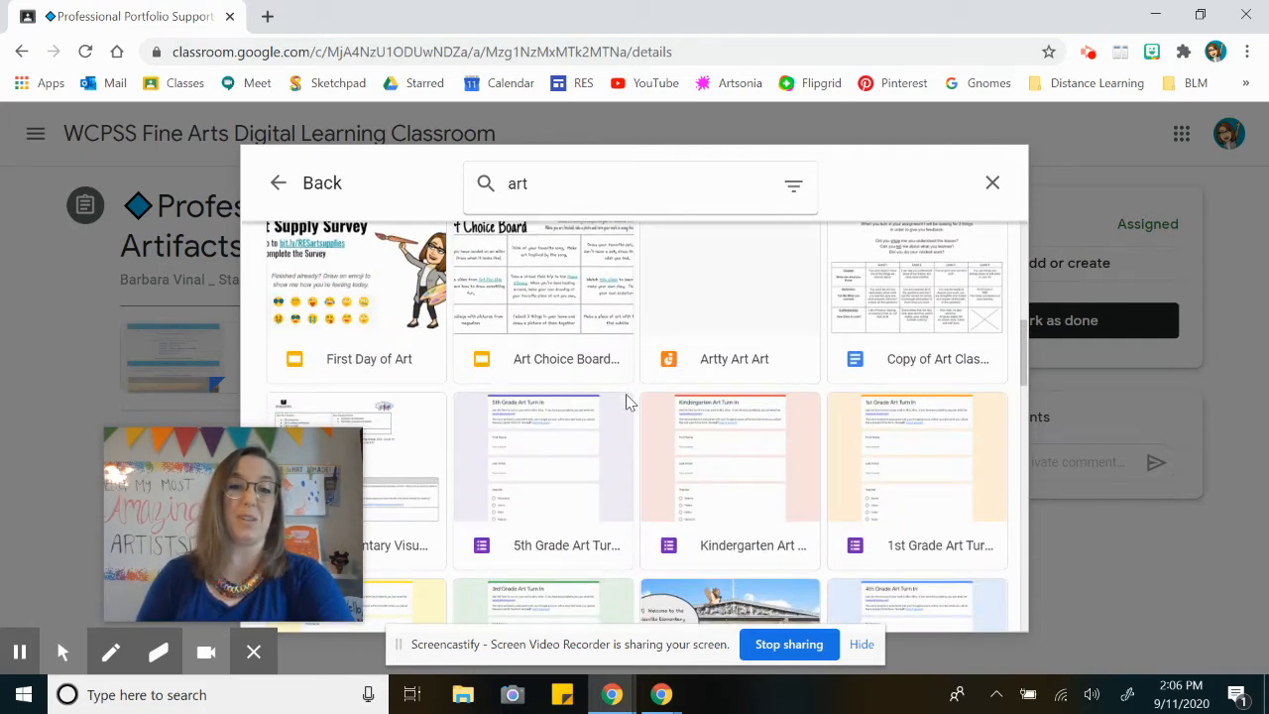
click(485, 183)
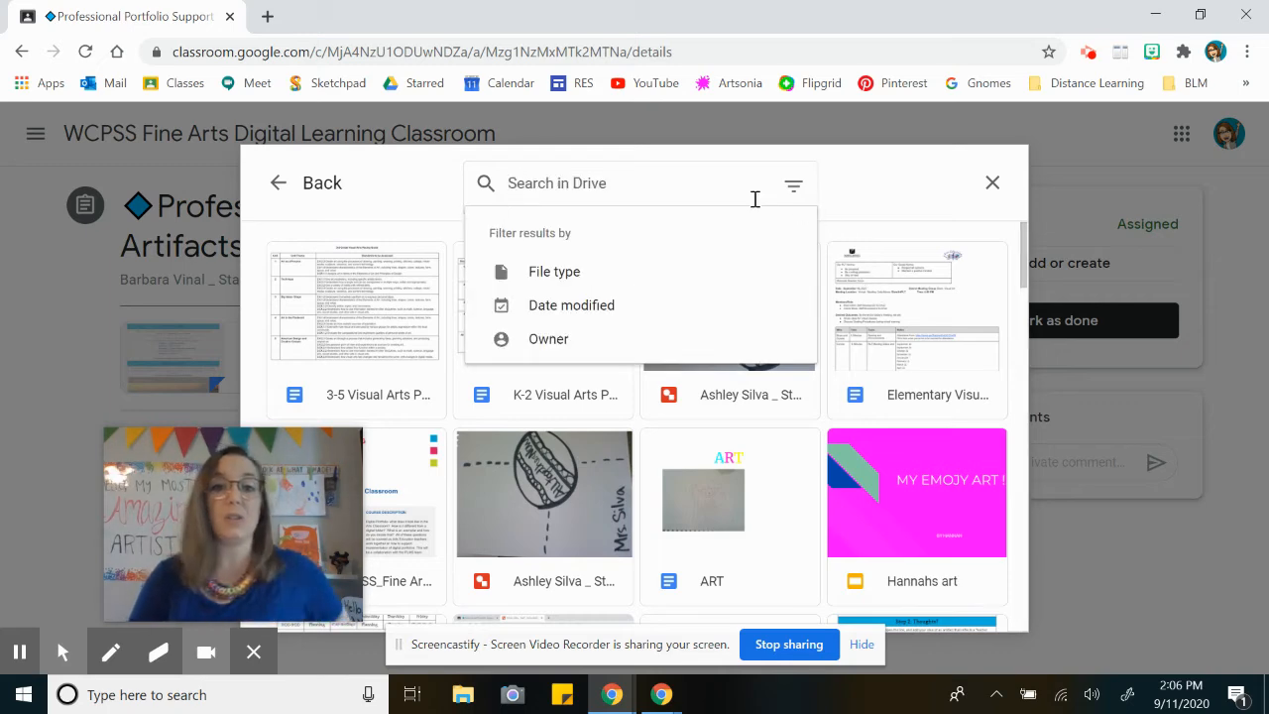
mouse_move(374, 204)
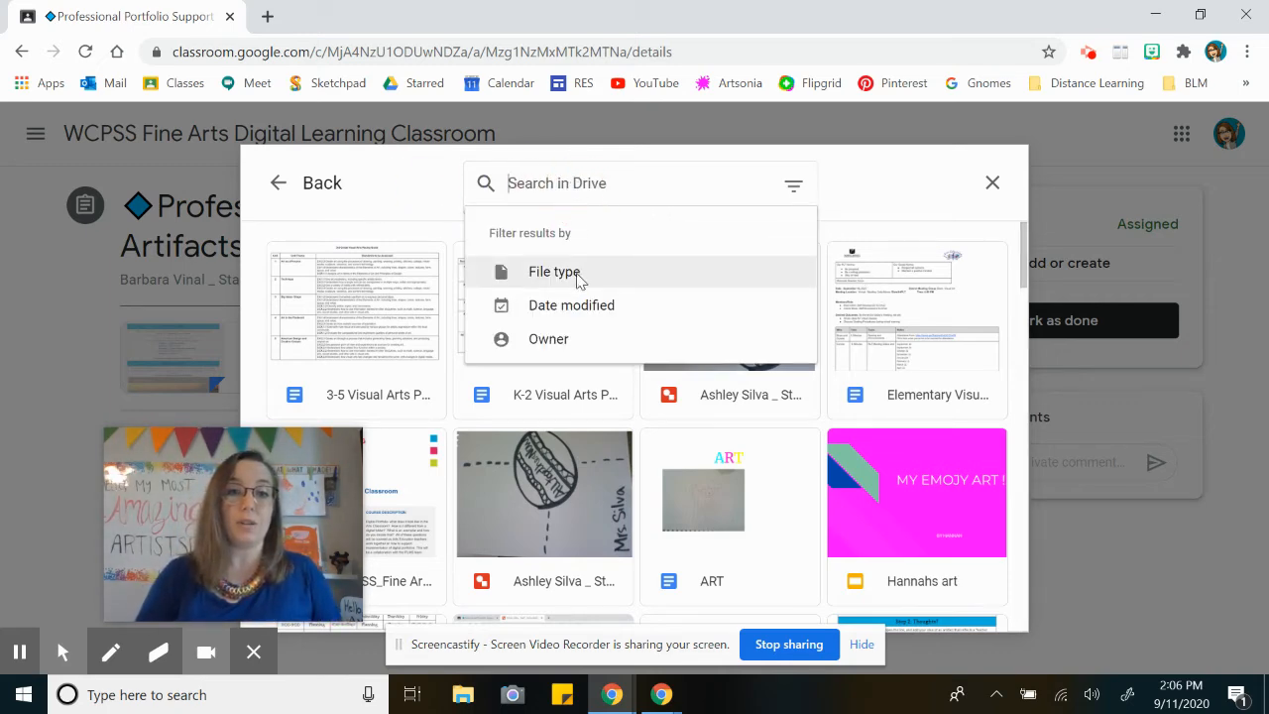
mouse_move(793, 187)
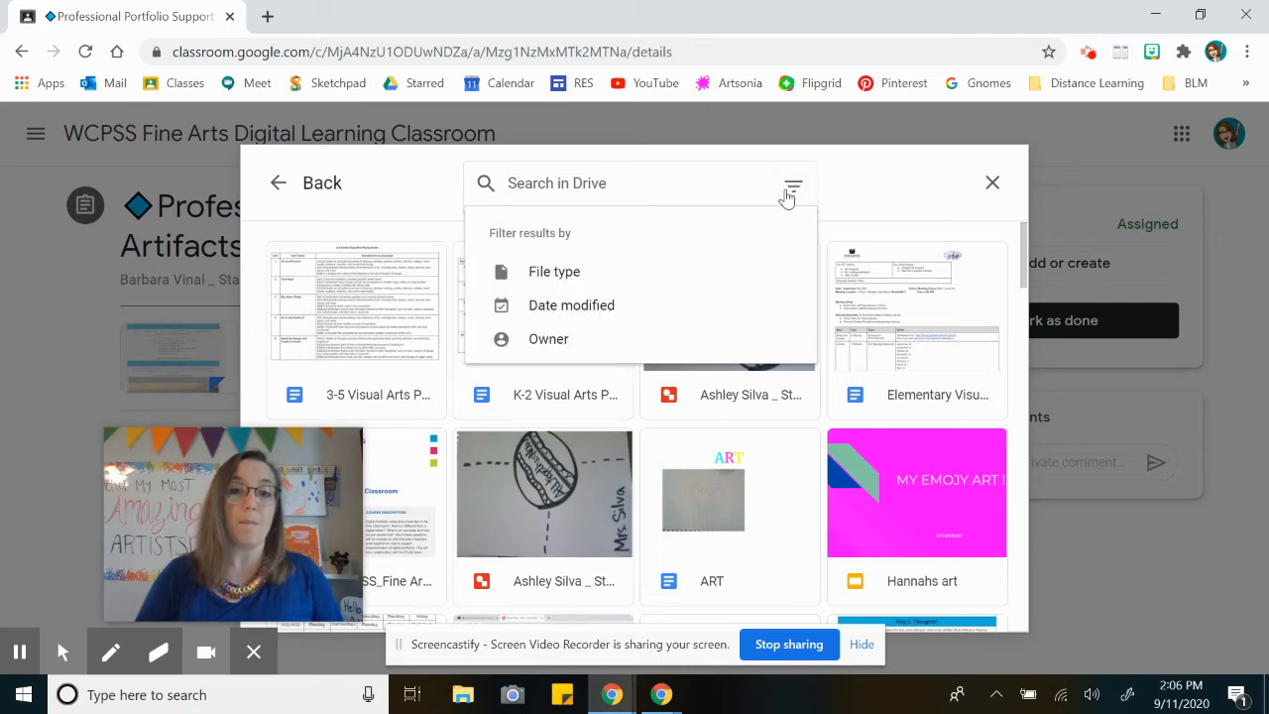
Filter to Jams and choose the Selfie jam.
click(555, 270)
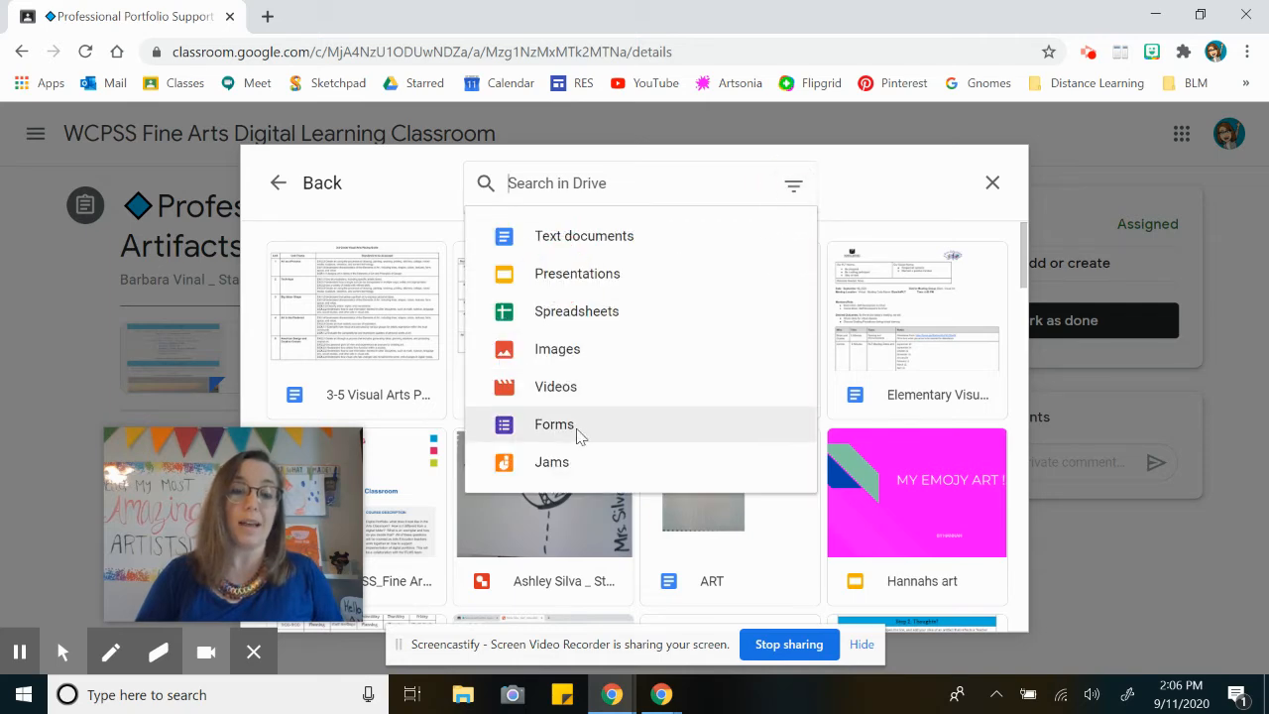
mouse_move(583, 234)
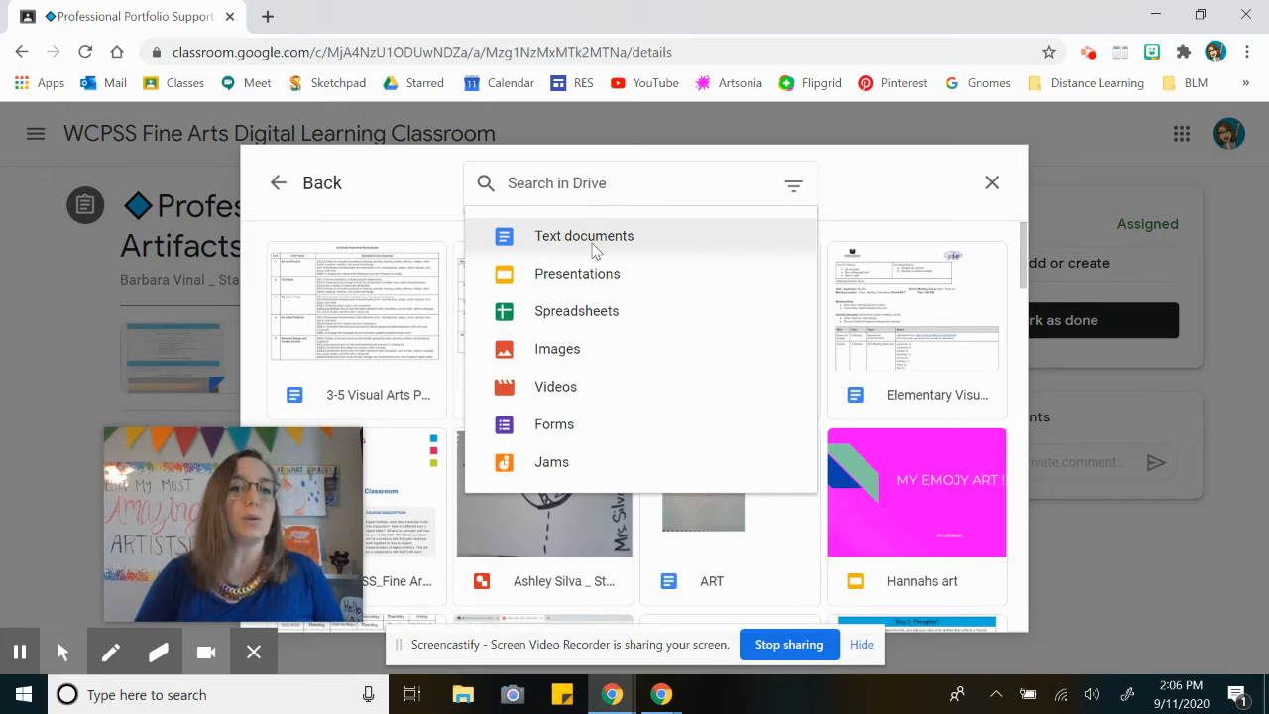
mouse_move(551, 462)
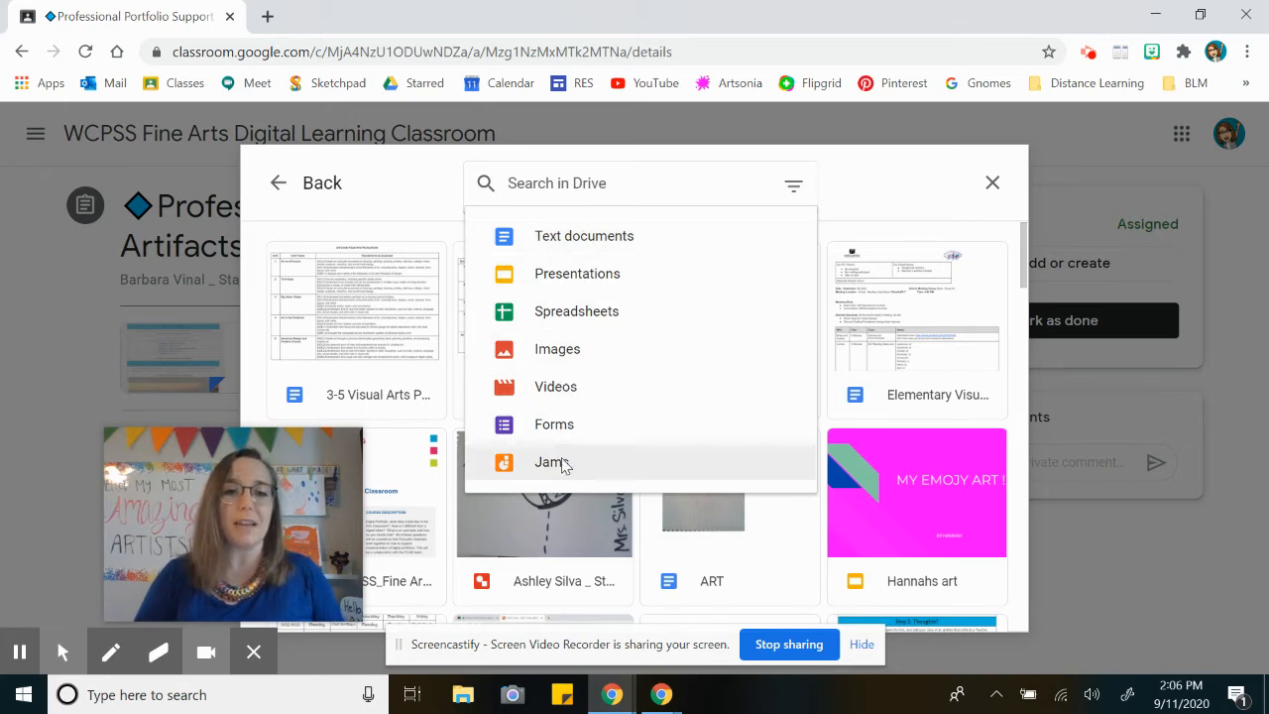
mouse_move(565, 472)
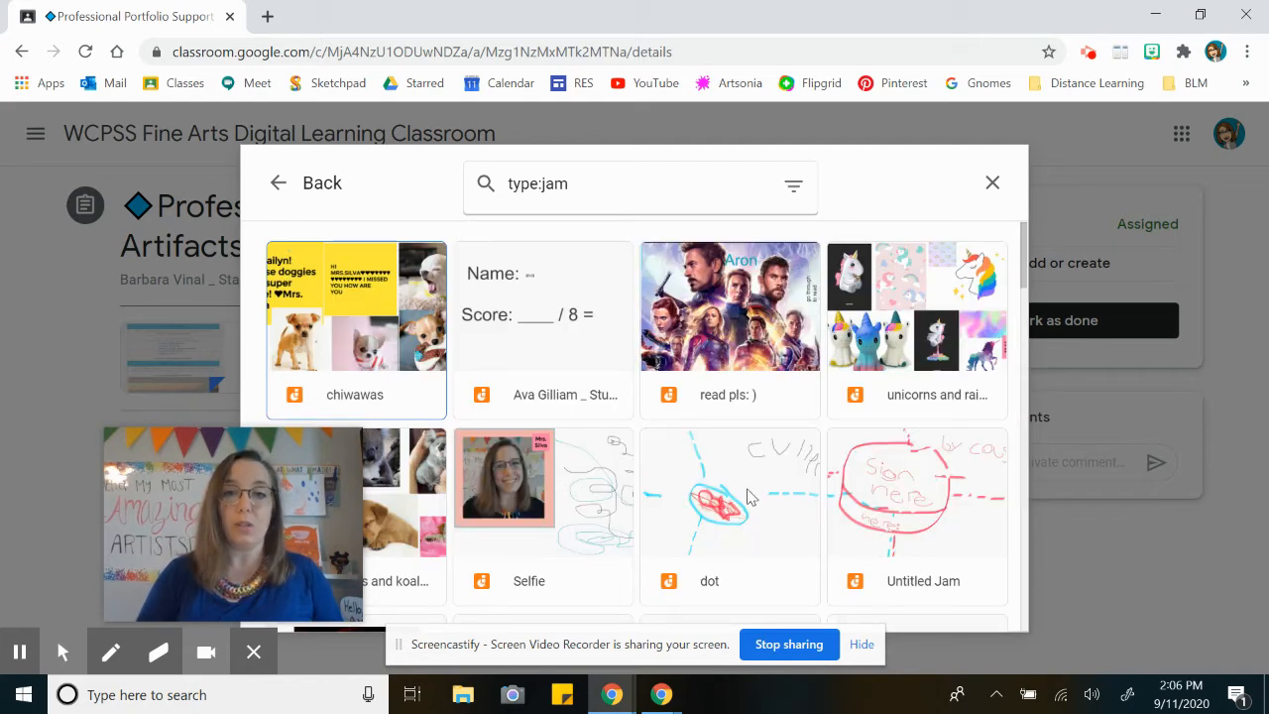
click(543, 485)
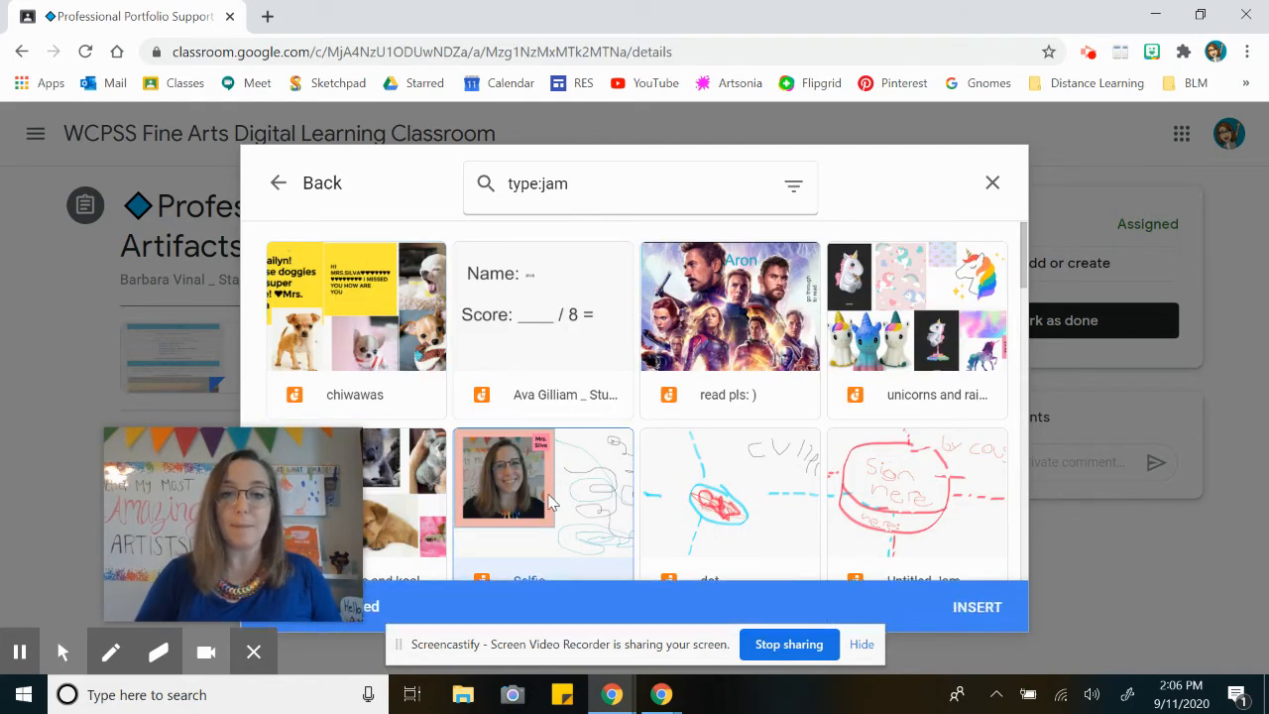
Insert the Selfie jam so it is attached under Your work.
click(976, 607)
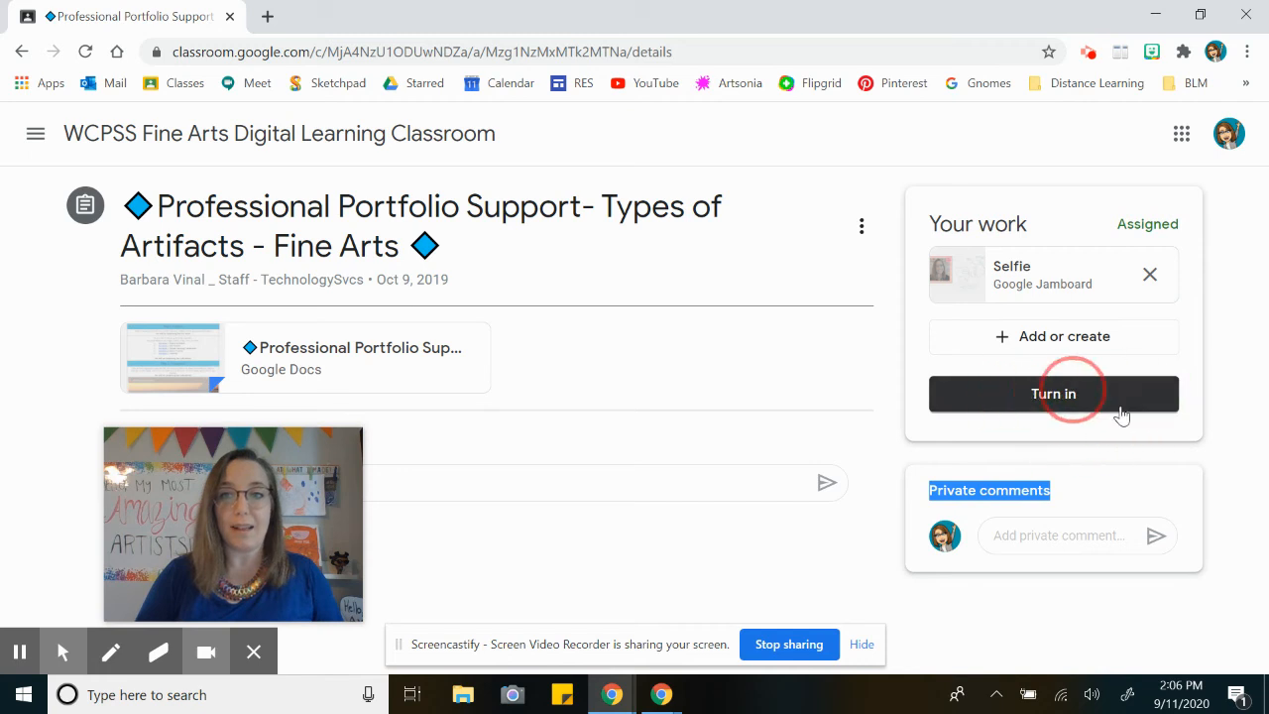
mouse_move(563, 508)
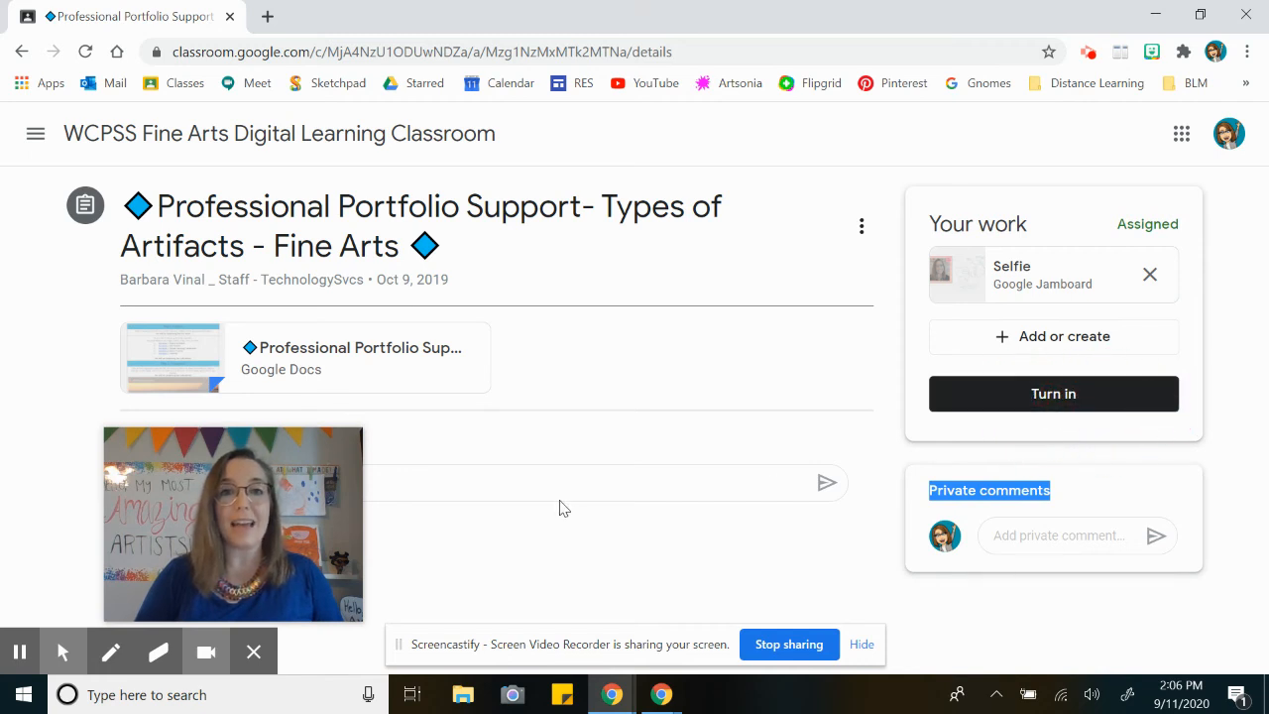